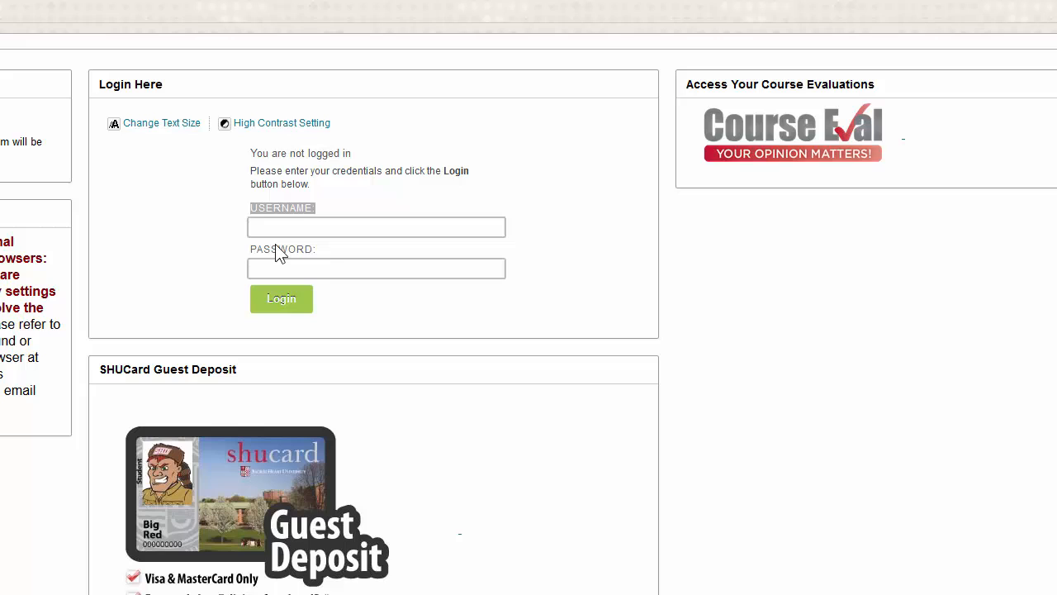
mouse_move(400, 236)
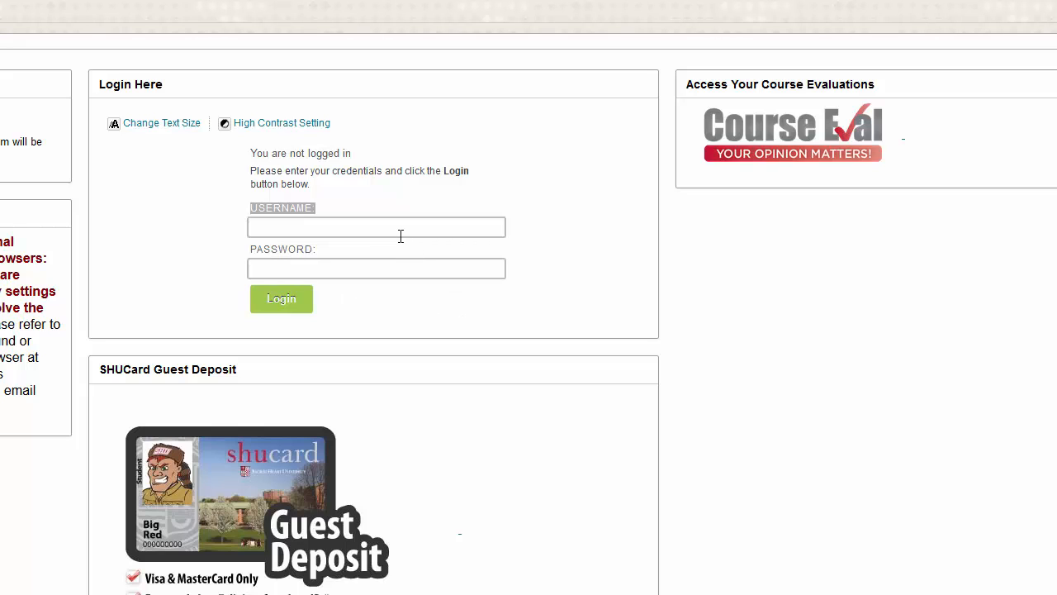
Step: Sign in to Blackboard Learn and land on the home page with My Courses and My Organizations
left_click(377, 226)
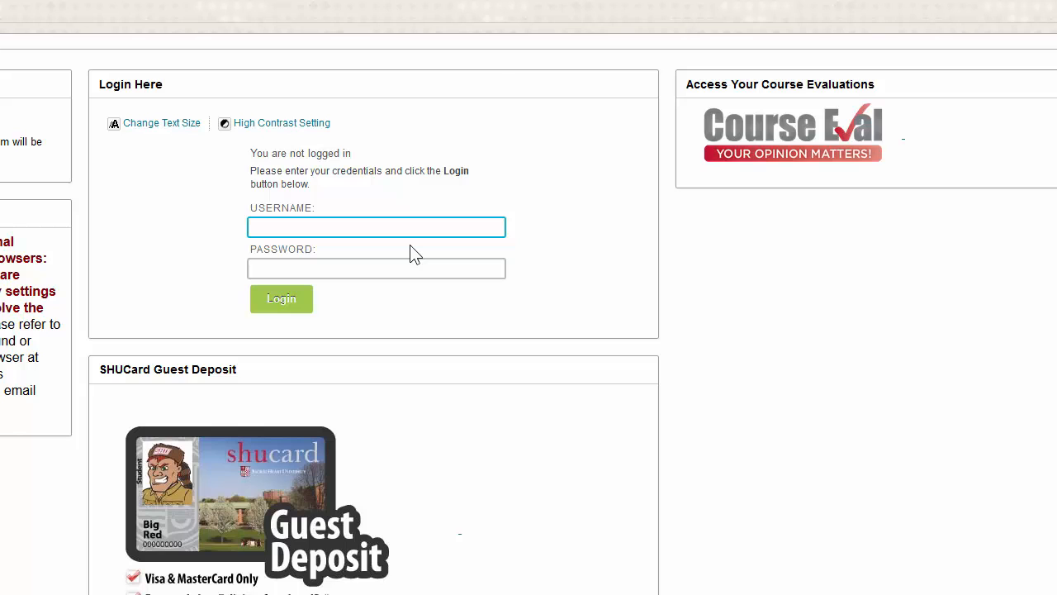
left_click(281, 297)
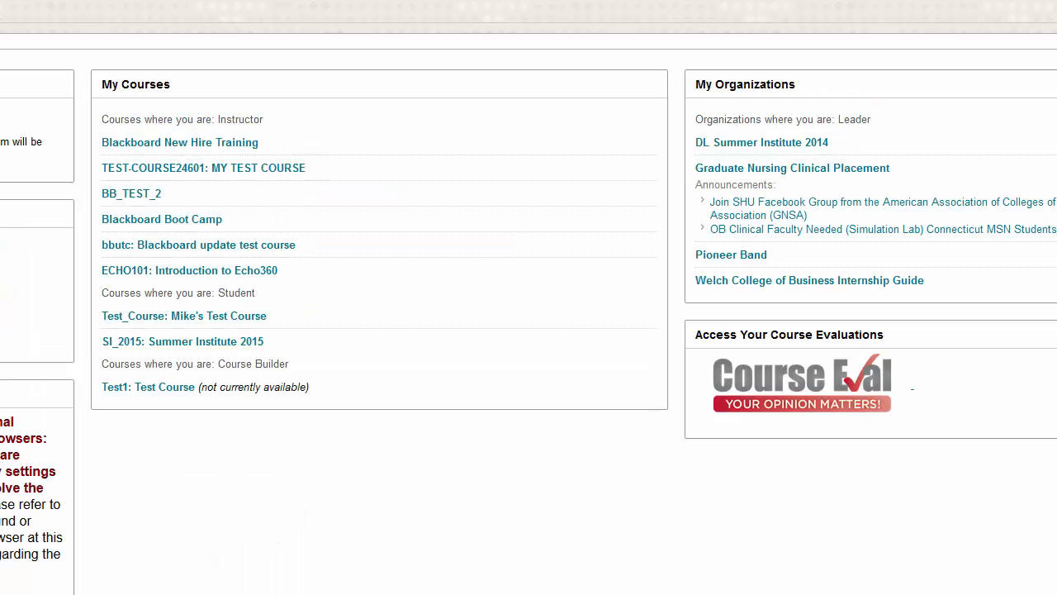
scroll("up", 3)
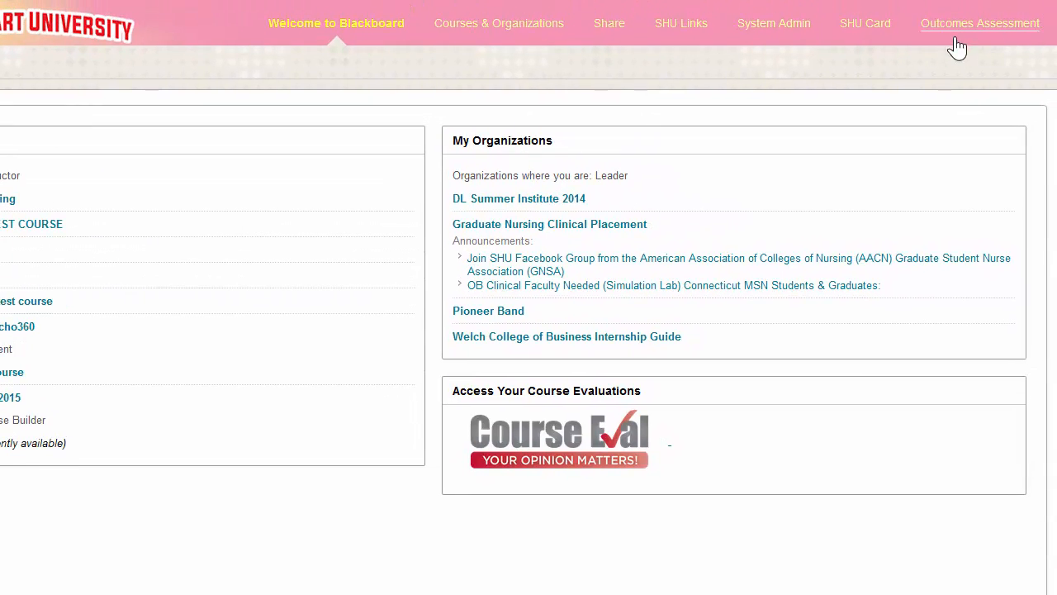
mouse_move(941, 51)
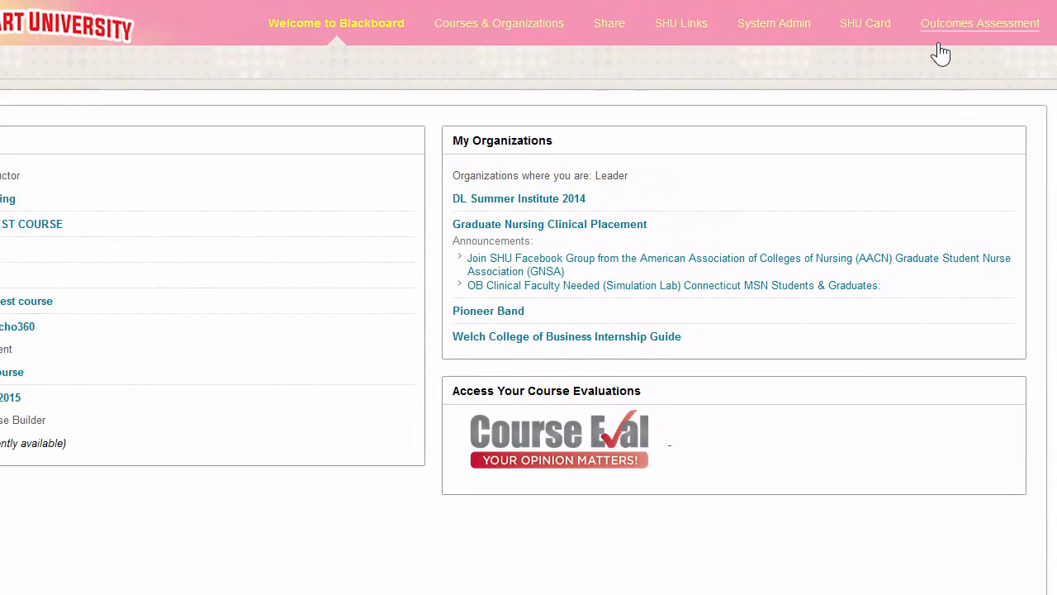
mouse_move(966, 41)
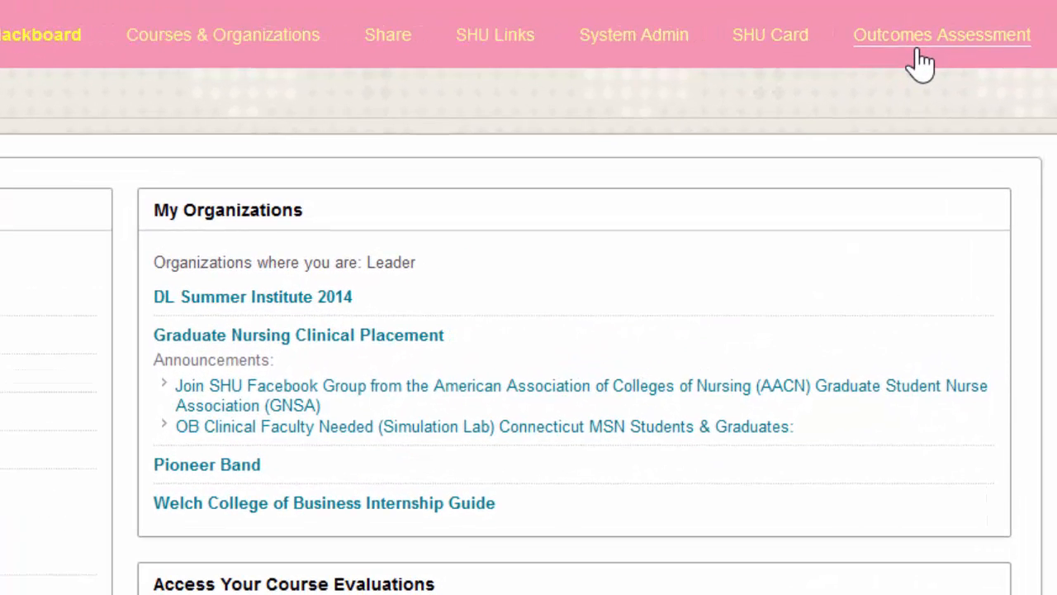
Step: Go to the Outcomes Assessment area showing the Goals and Assessment project list
left_click(941, 35)
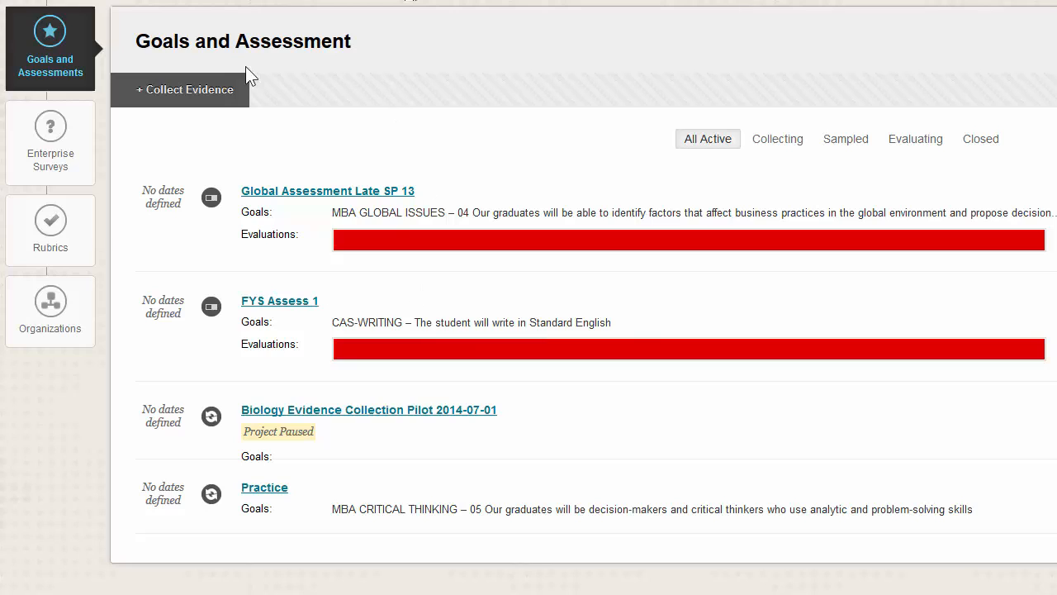
mouse_move(436, 64)
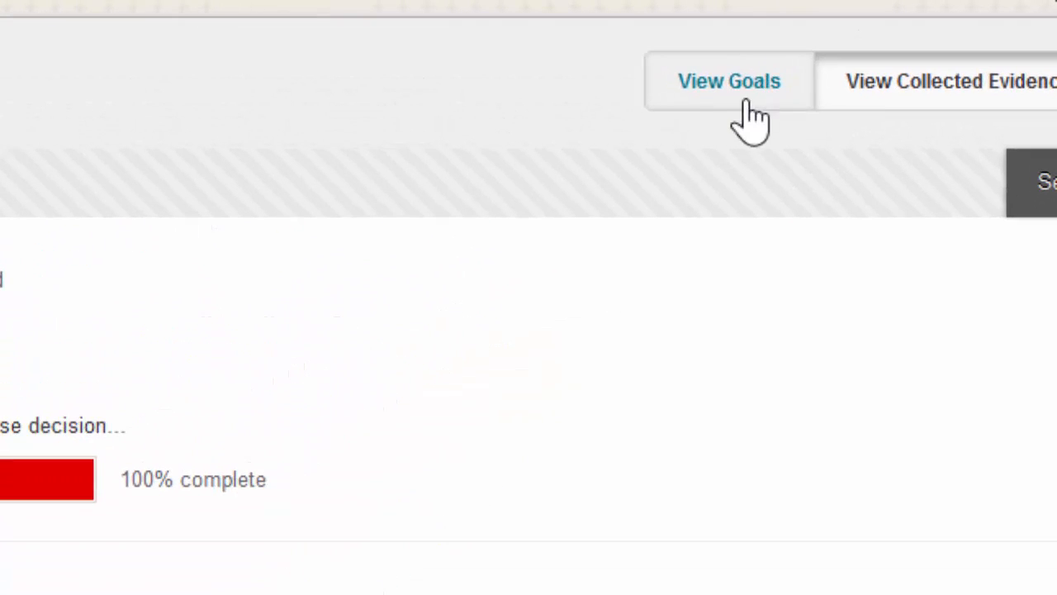
mouse_move(714, 91)
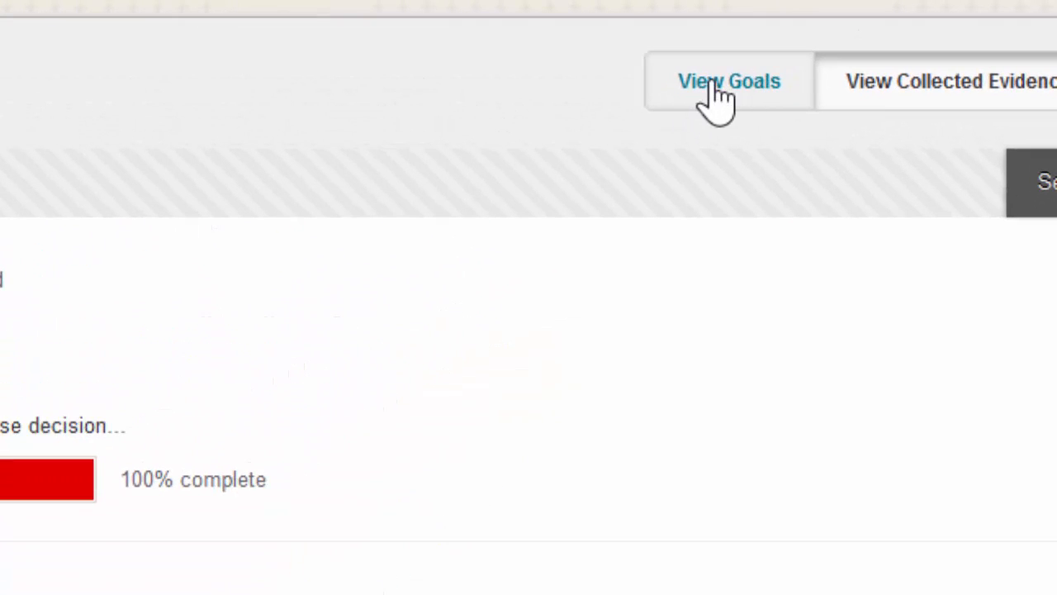
Step: View goals and select the SAMPLE GOAL FOR BLACKBOARD TEST set, which shows no goals
left_click(728, 81)
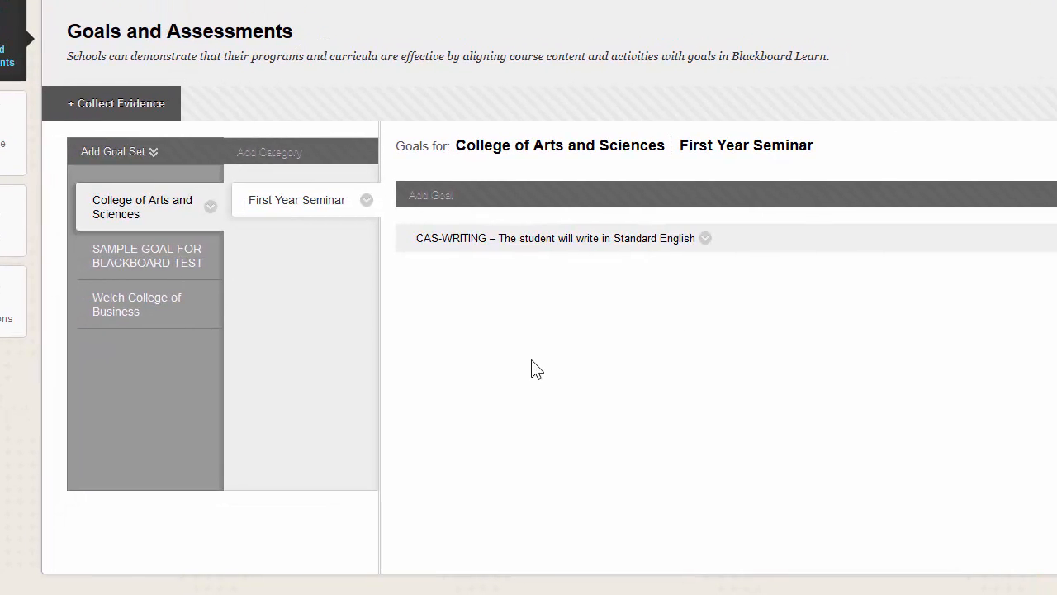
mouse_move(162, 206)
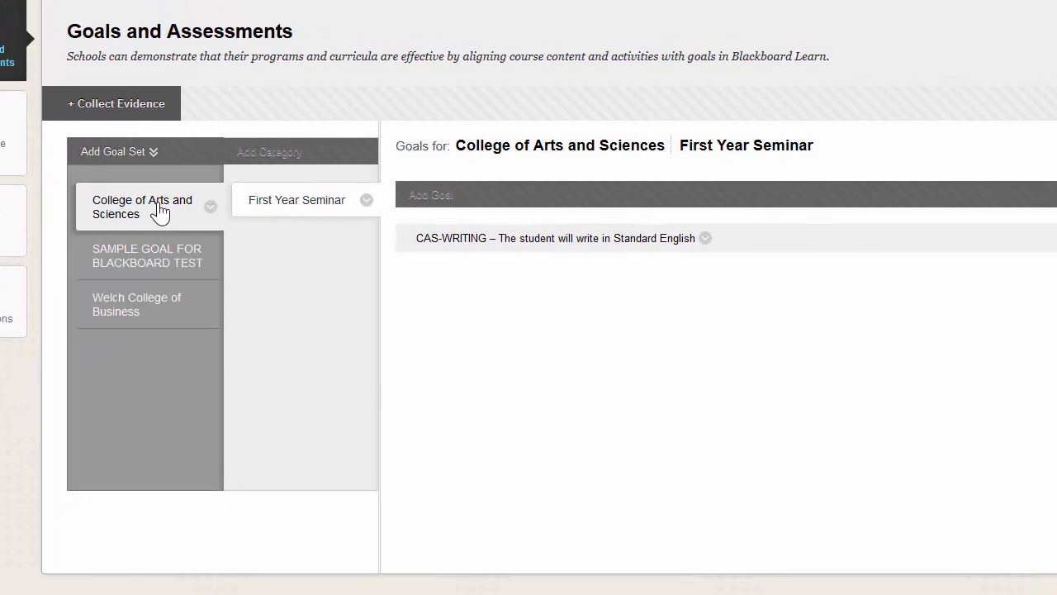
mouse_move(139, 321)
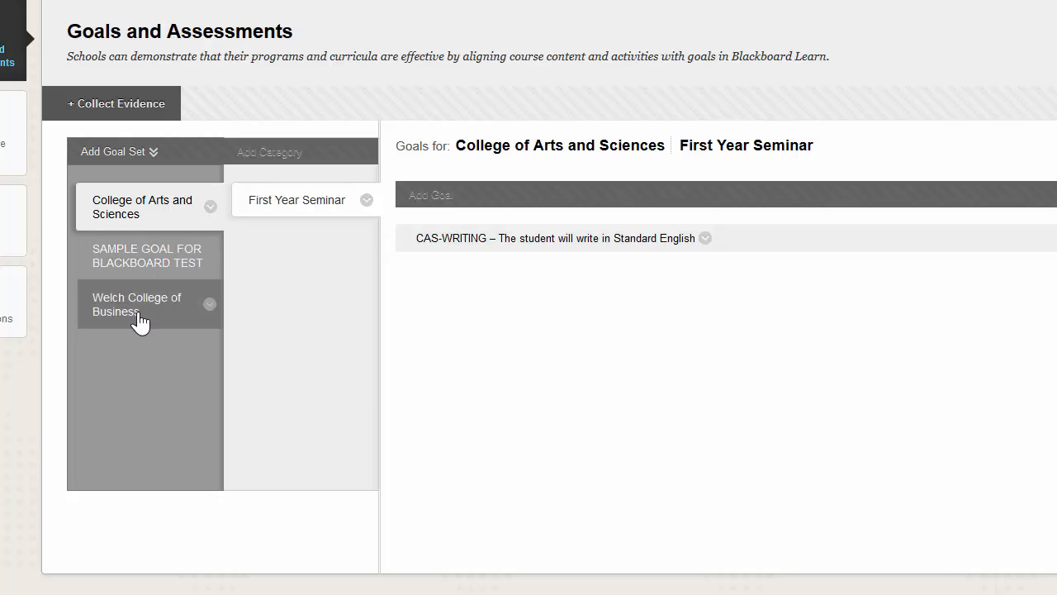
left_click(147, 255)
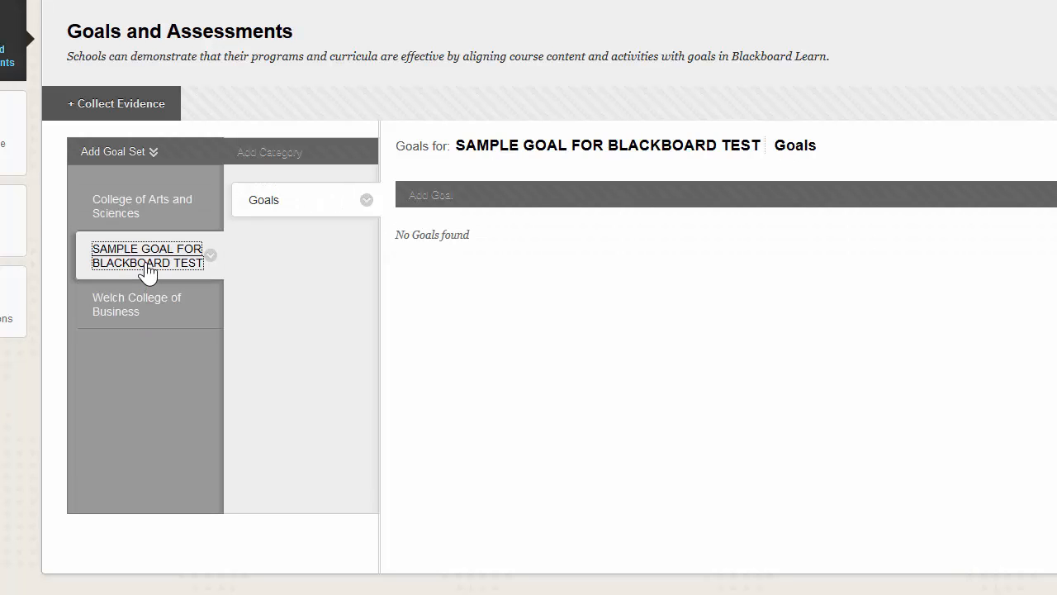
mouse_move(398, 462)
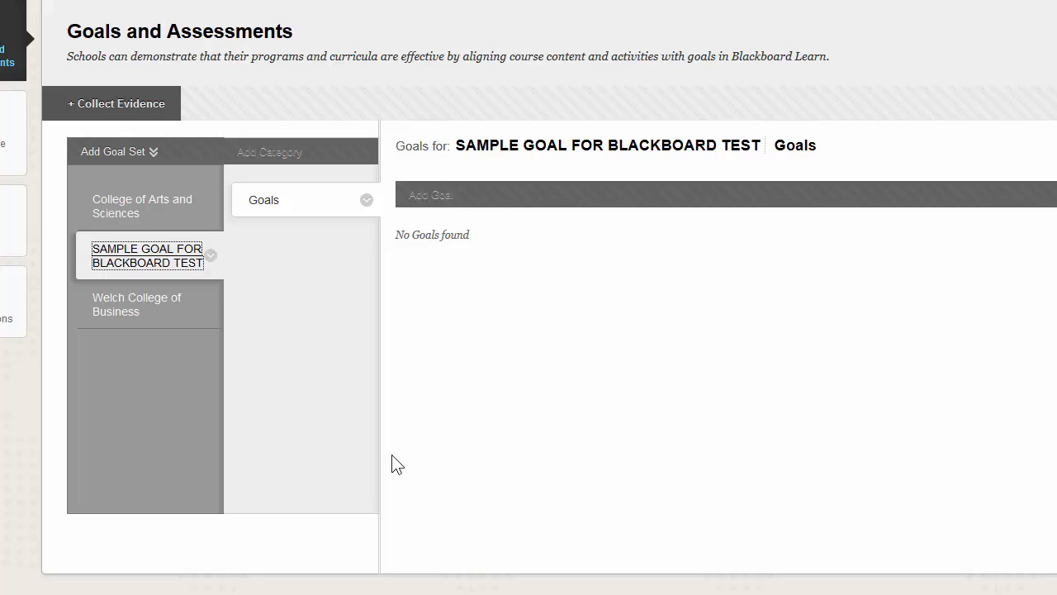
mouse_move(404, 466)
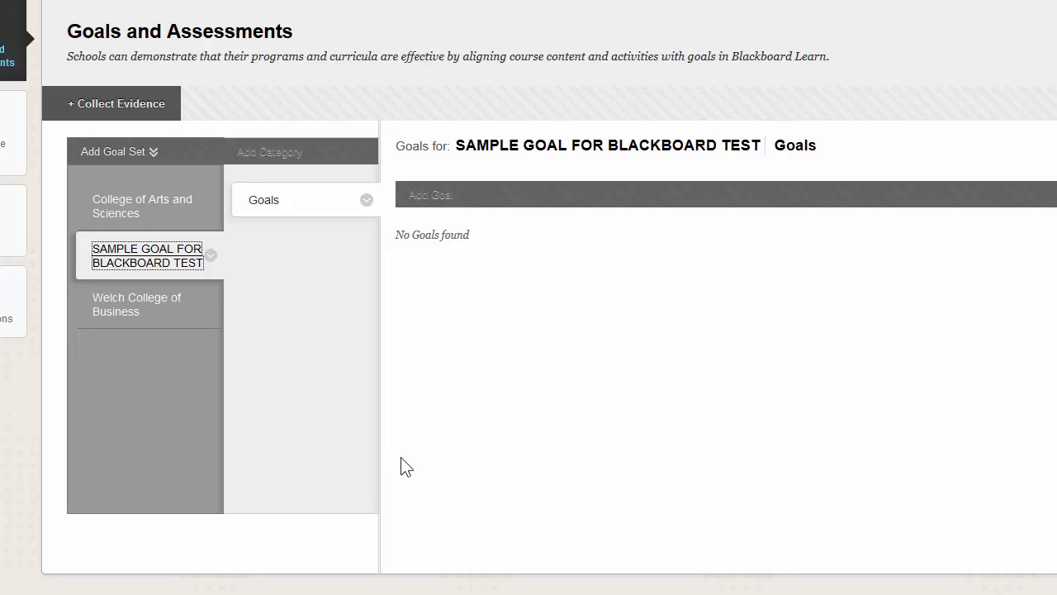
mouse_move(426, 452)
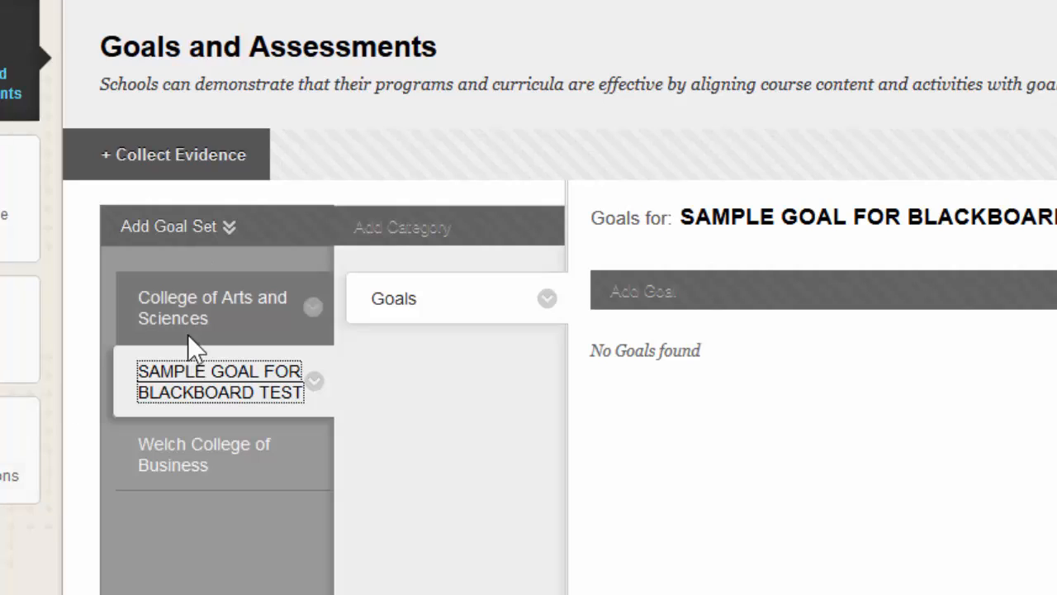
mouse_move(258, 413)
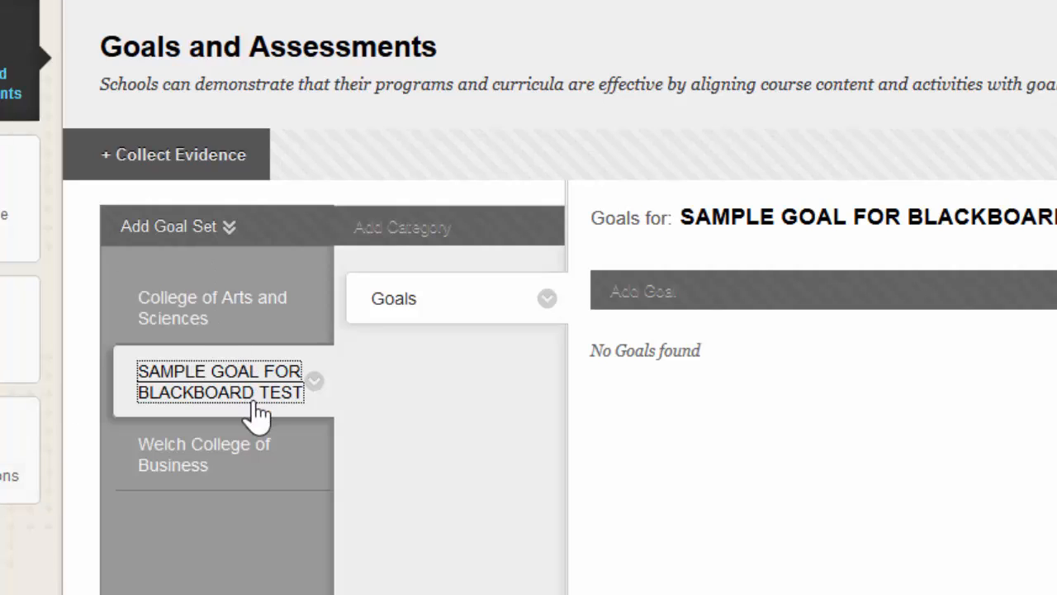
mouse_move(229, 413)
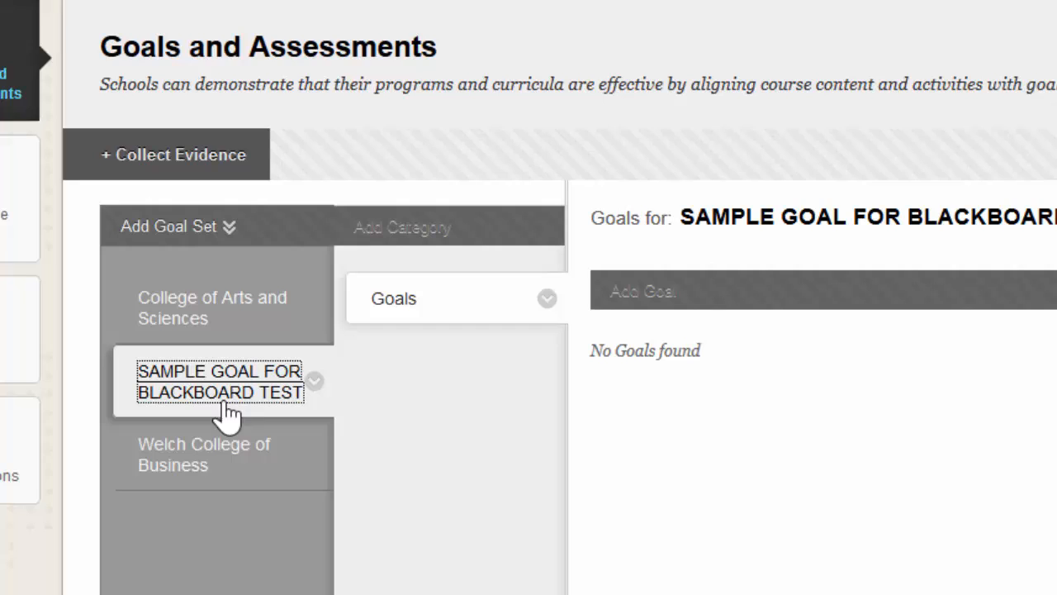
mouse_move(273, 388)
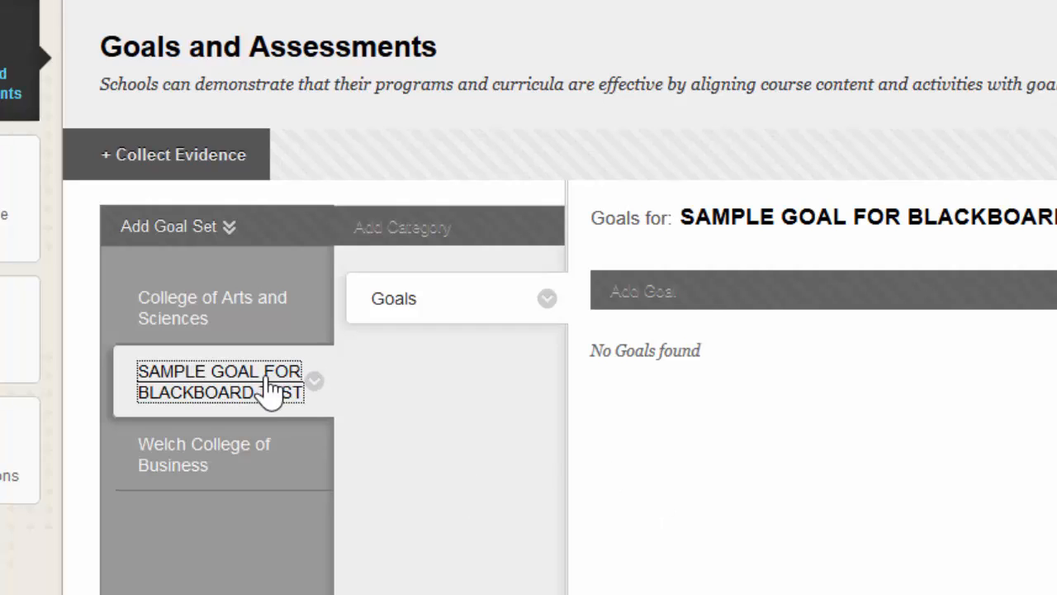
mouse_move(630, 333)
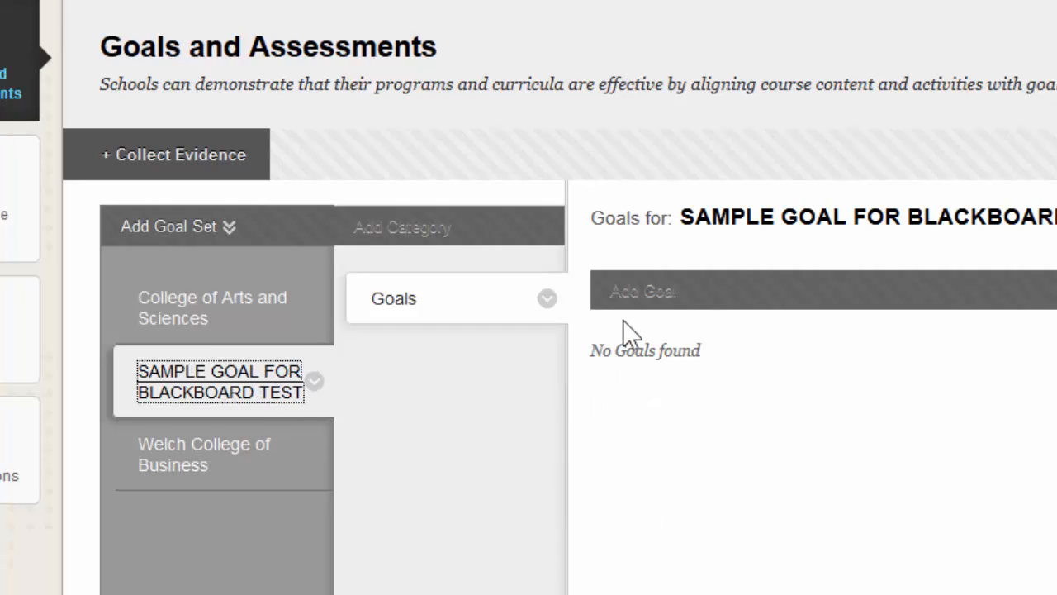
mouse_move(627, 328)
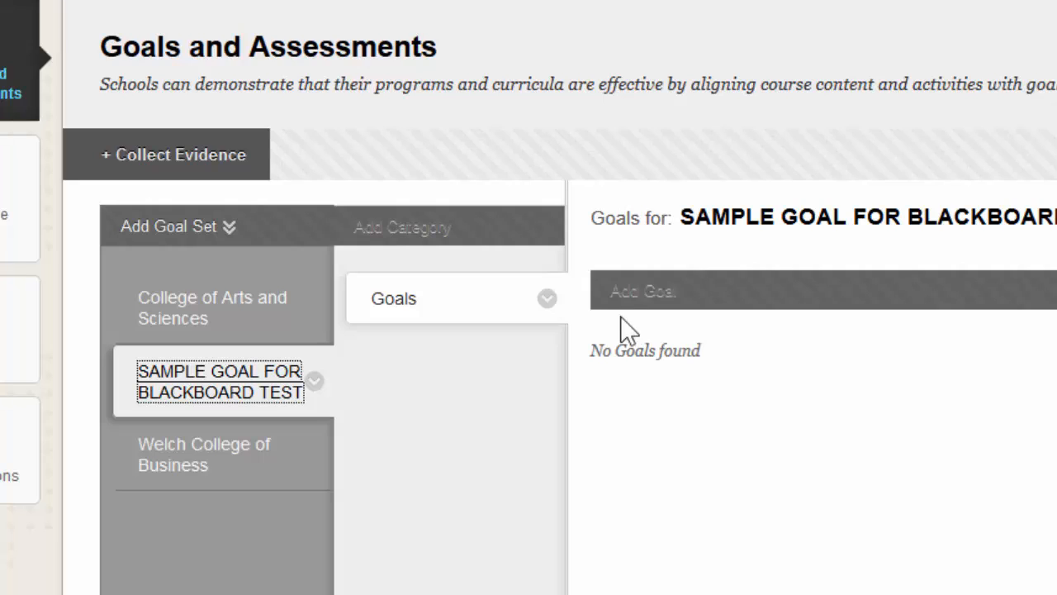
mouse_move(631, 339)
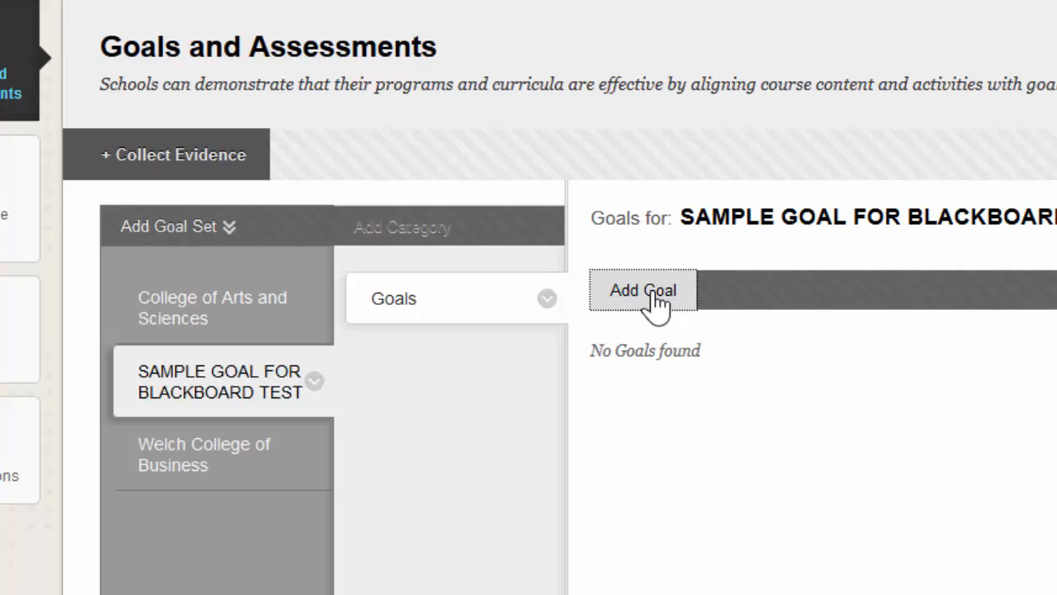
Step: Start a new goal in the set and enter Goal ID cas15 via the touch keyboard
left_click(643, 291)
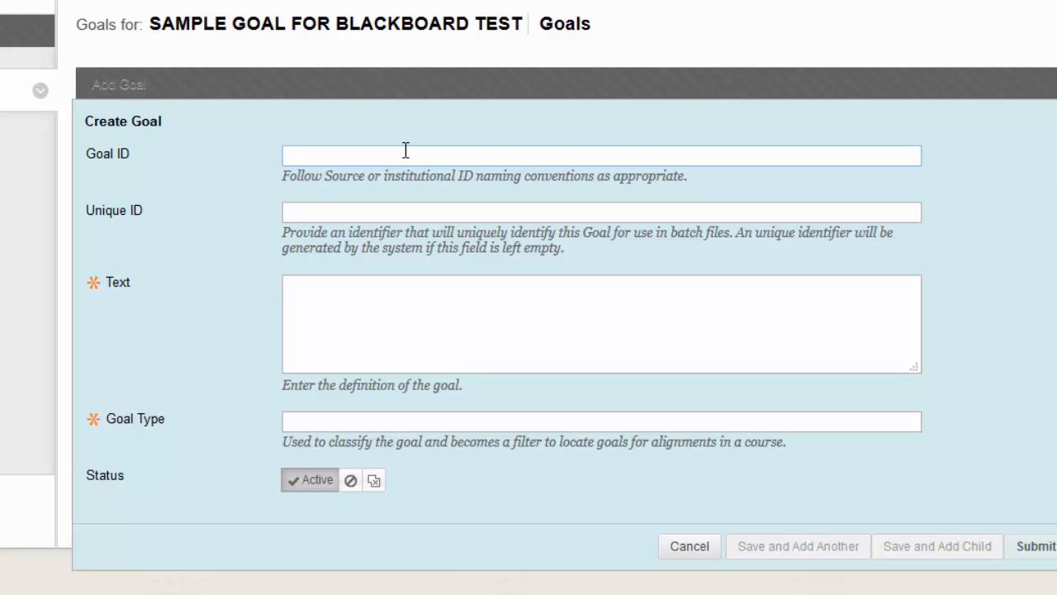
mouse_move(393, 198)
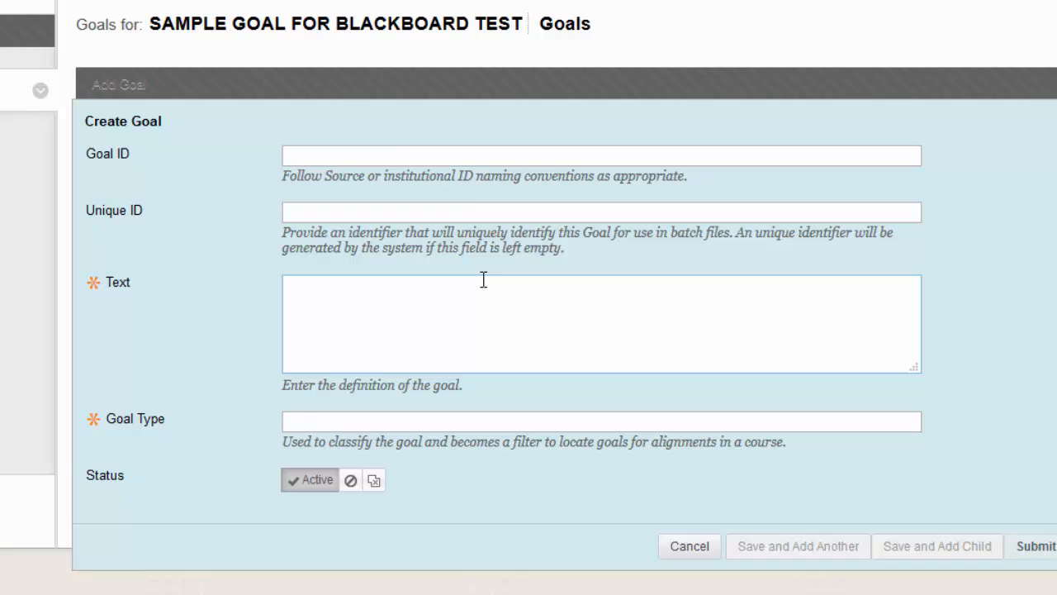
mouse_move(400, 145)
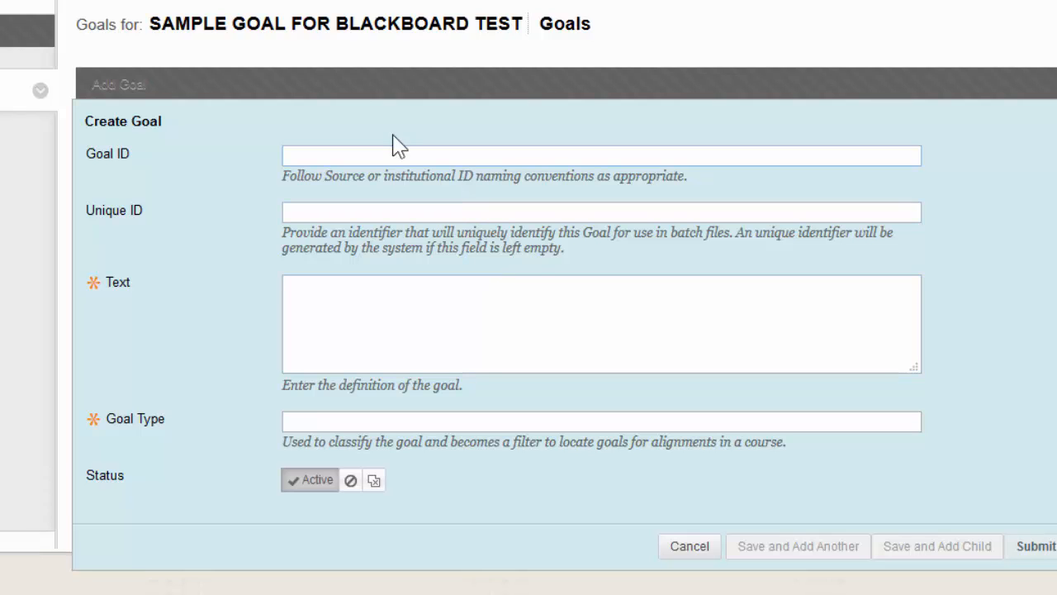
left_click(826, 155)
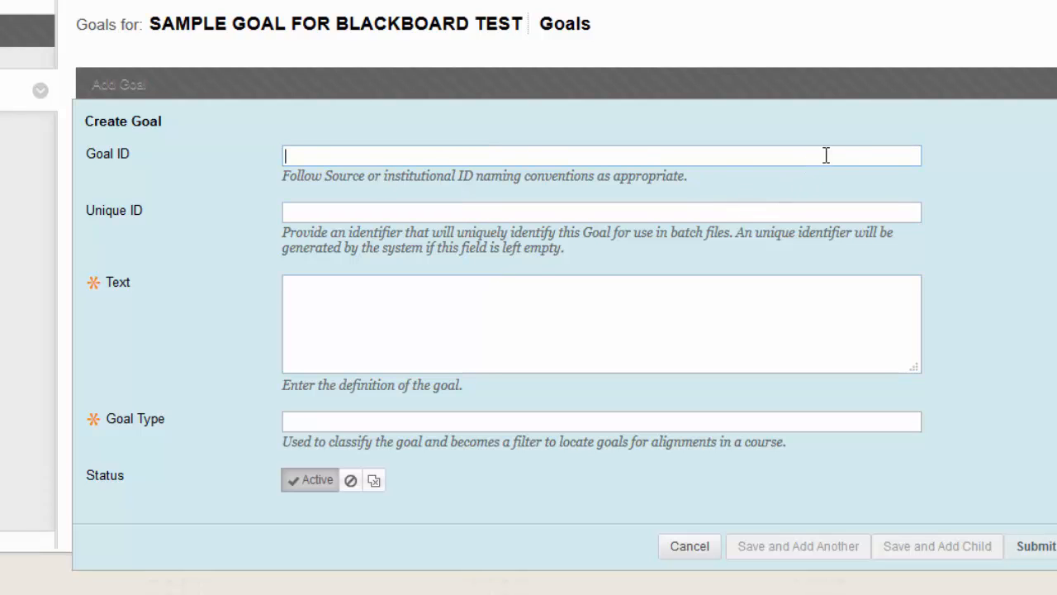
mouse_move(1047, 126)
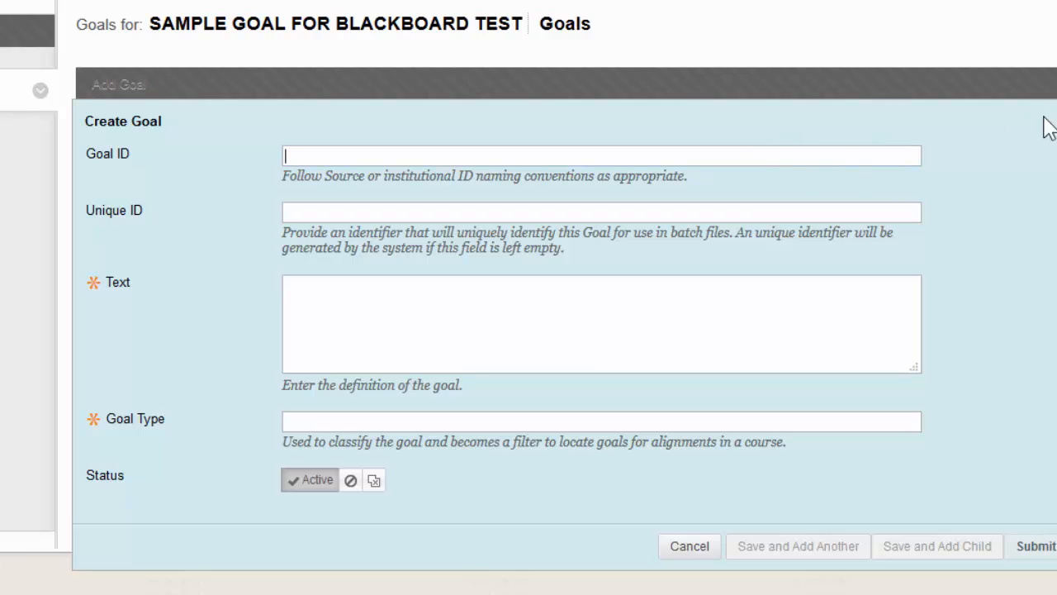
mouse_move(1049, 115)
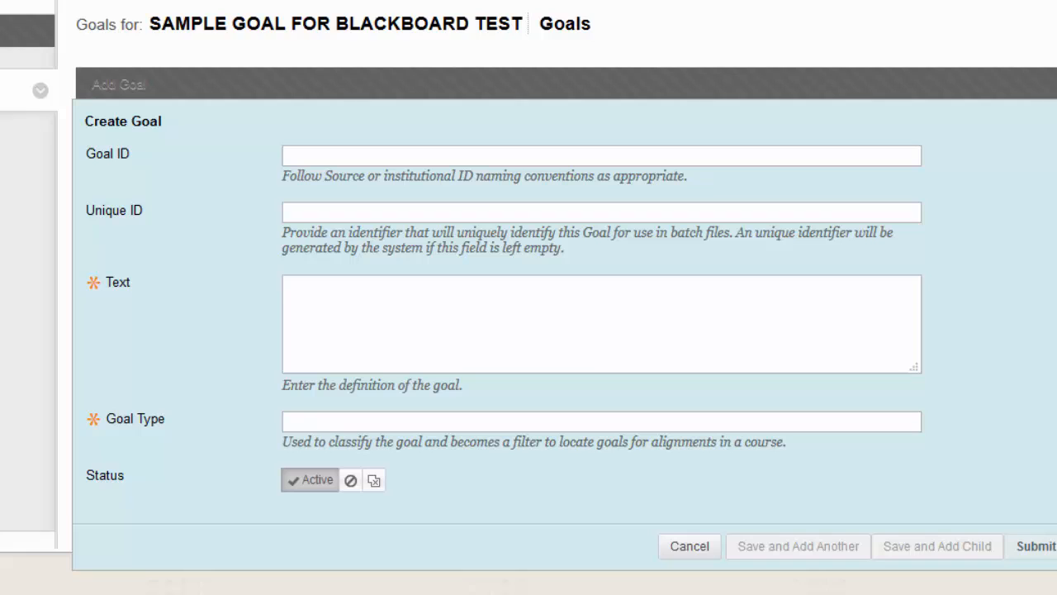
left_click(601, 322)
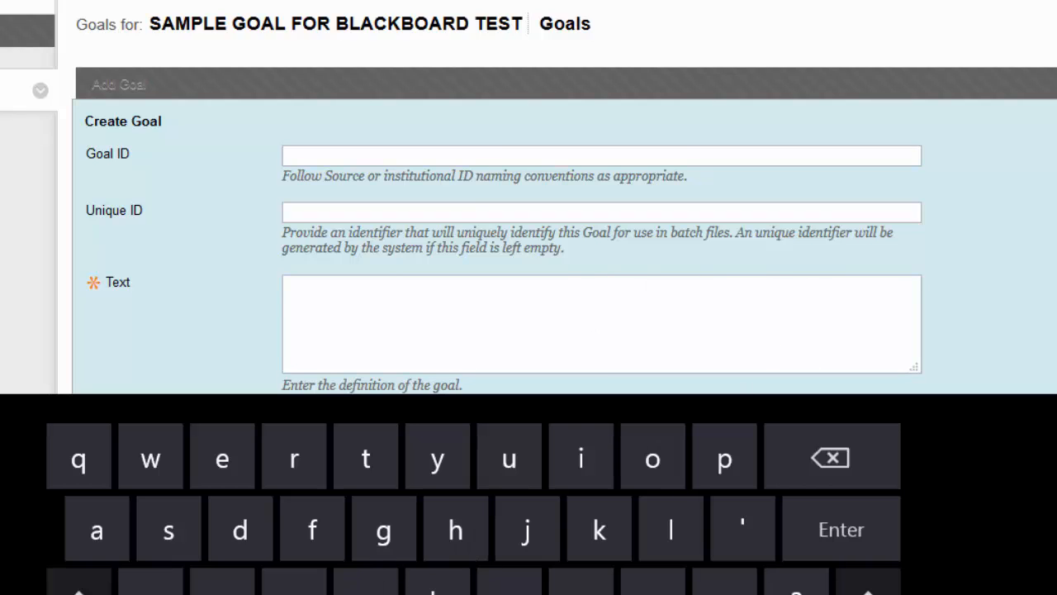
type("d")
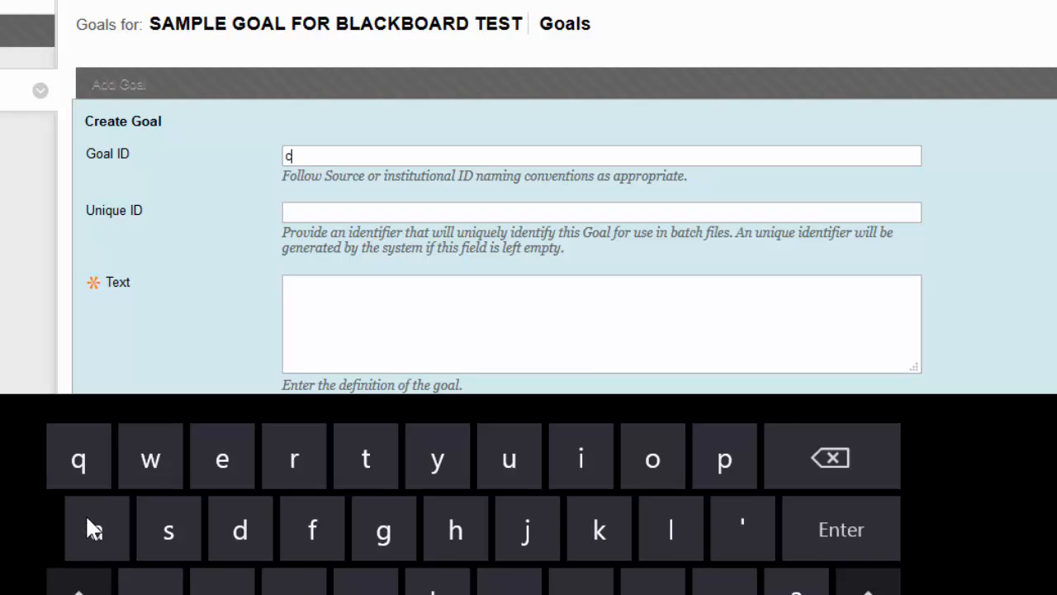
type("as")
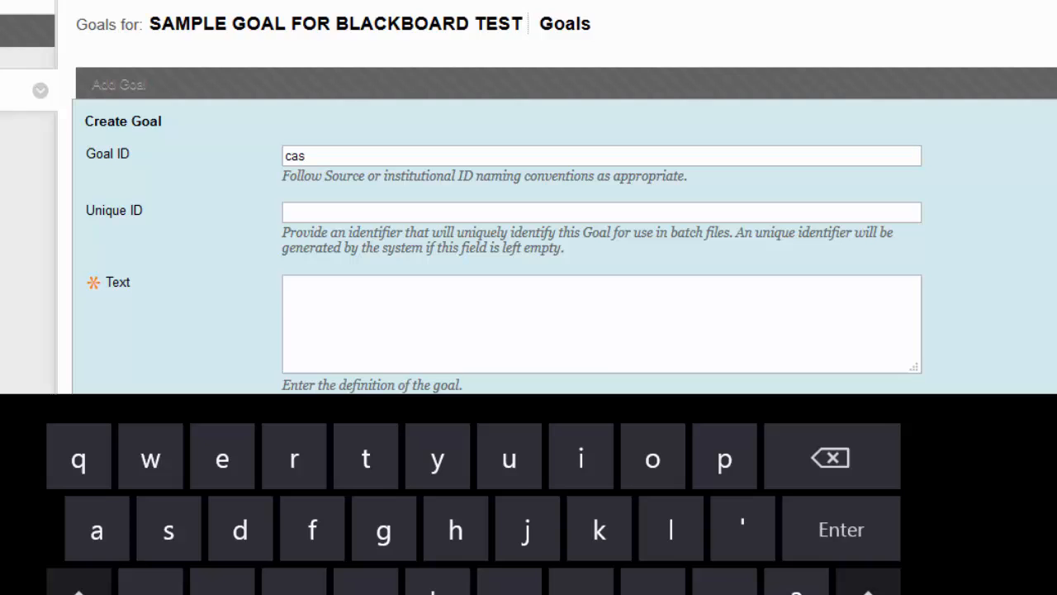
type("1")
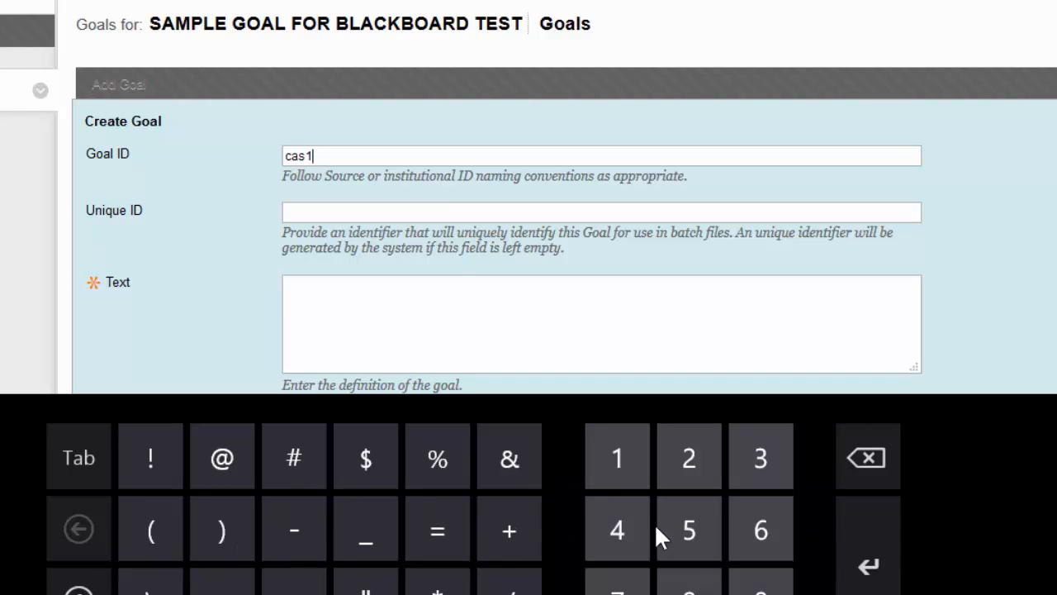
left_click(688, 528)
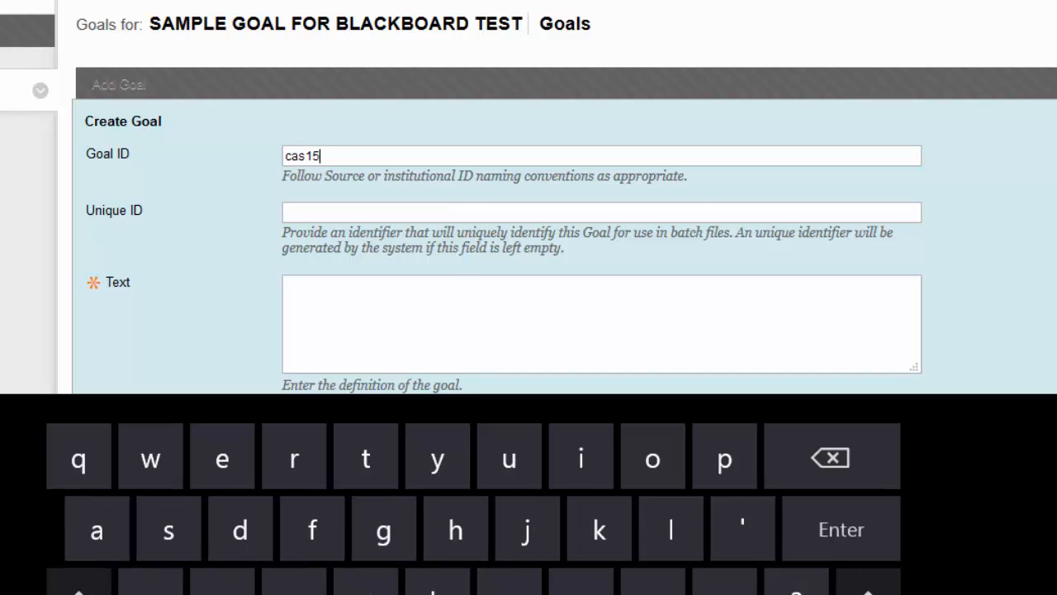
mouse_move(438, 469)
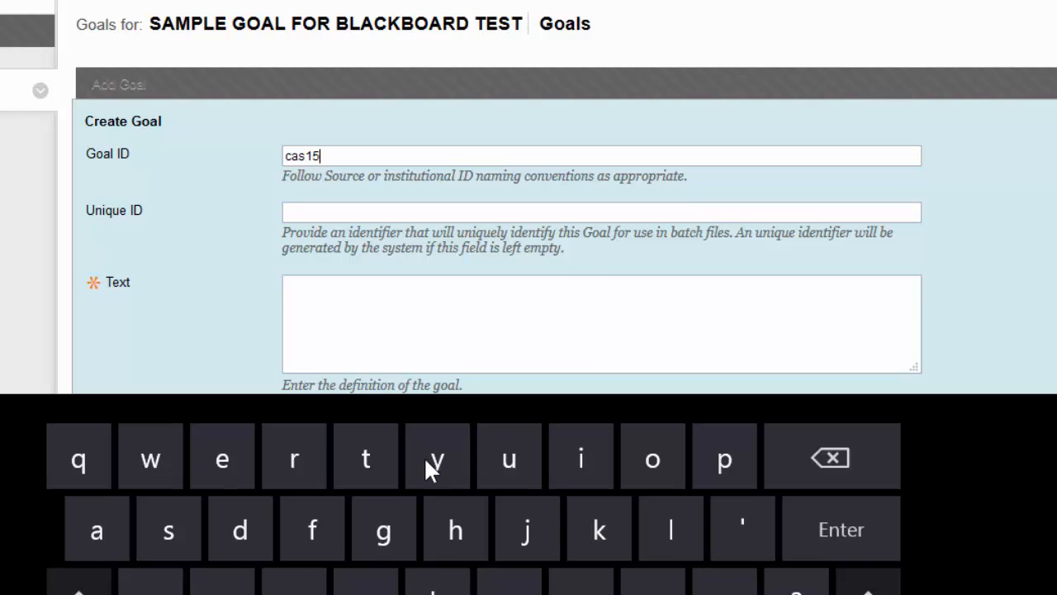
mouse_move(436, 458)
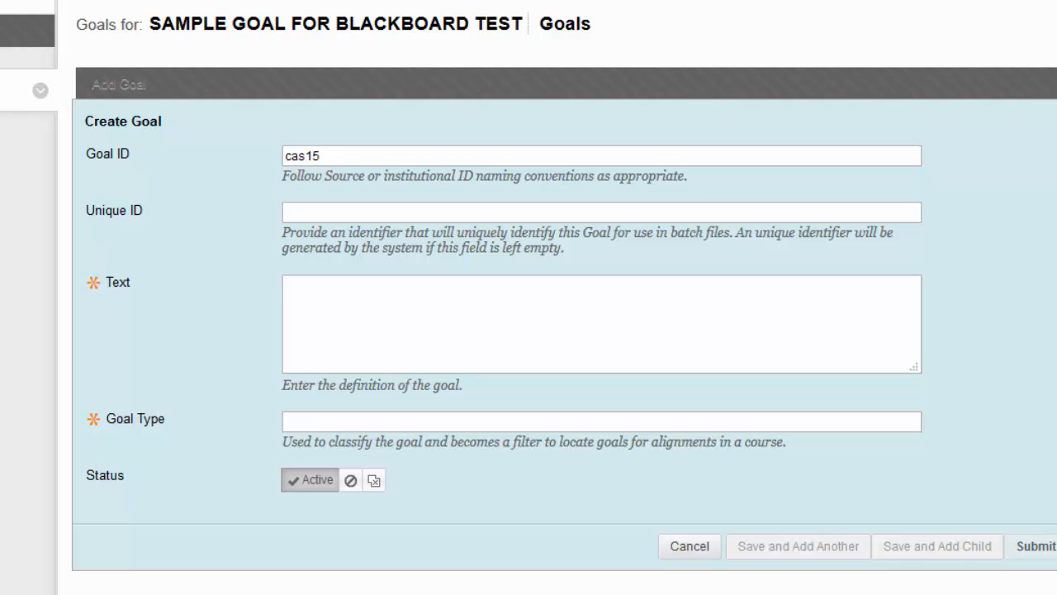
mouse_move(1029, 159)
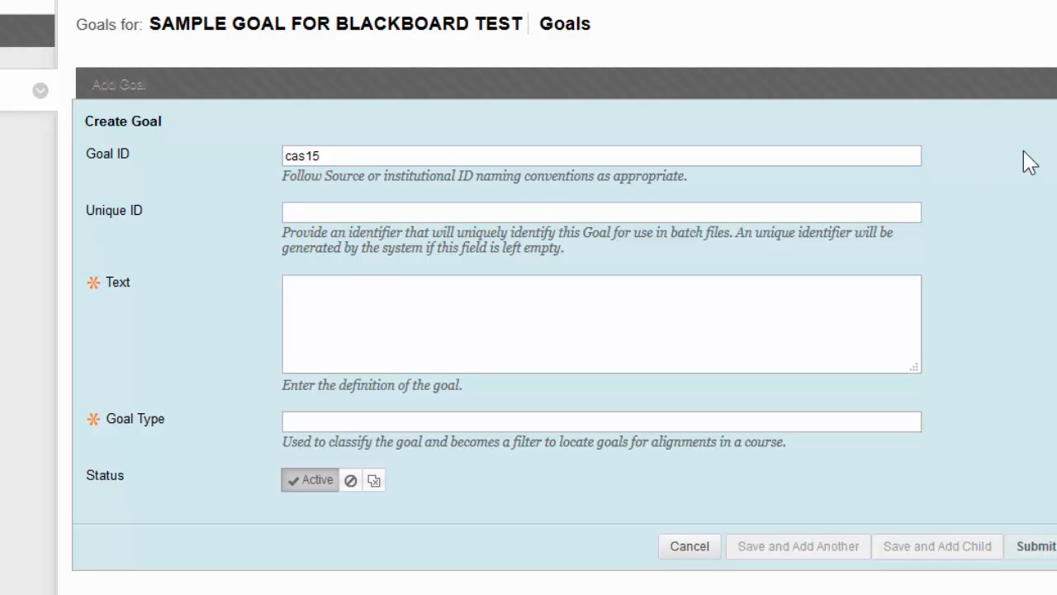
left_click(601, 211)
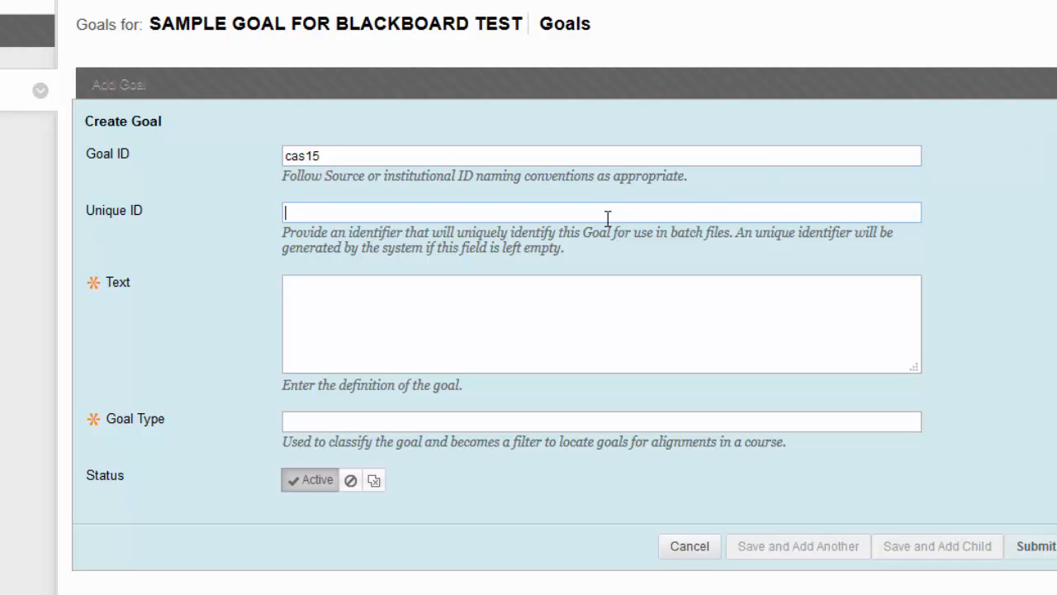
mouse_move(642, 206)
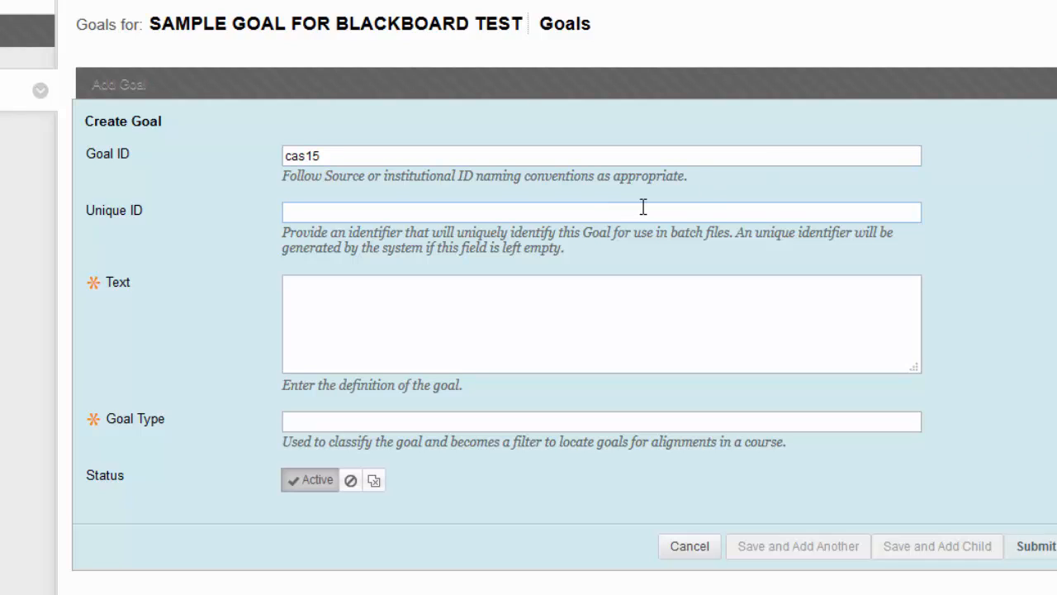
mouse_move(687, 182)
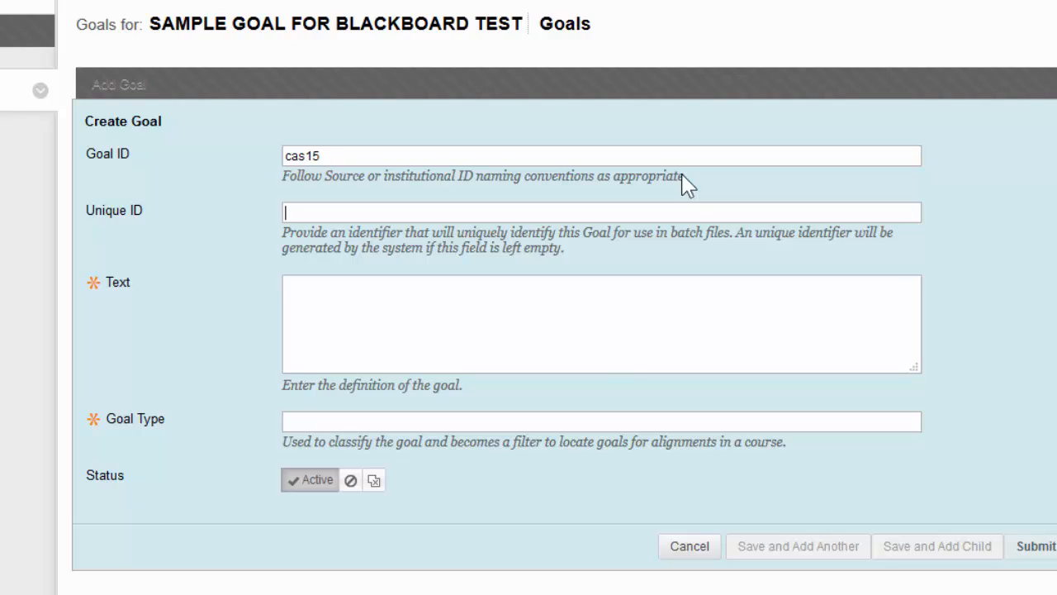
Step: Enter the goal's Text as "to create a goal"
left_click(601, 322)
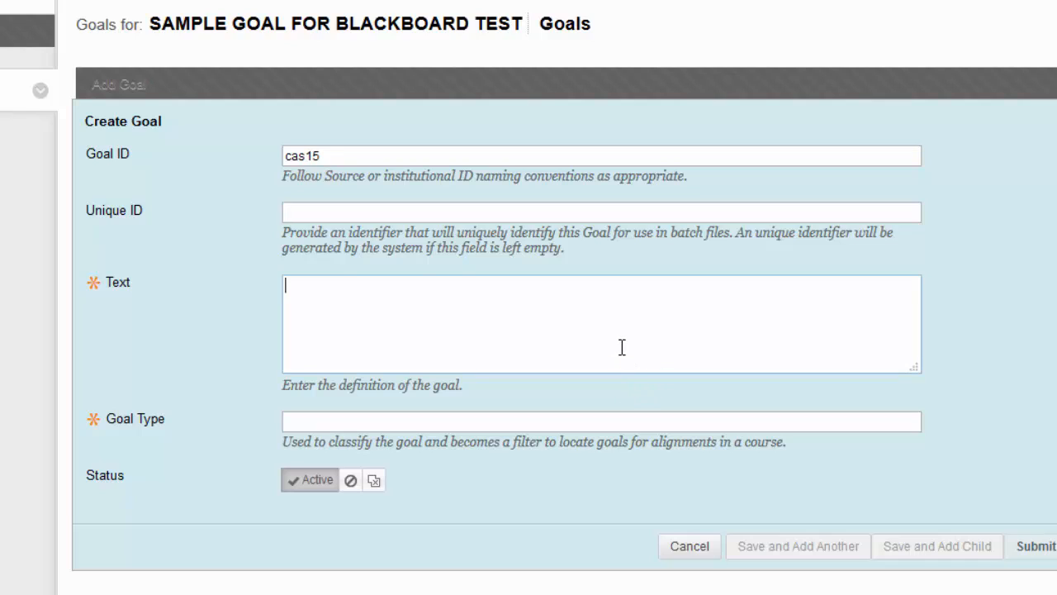
mouse_move(621, 347)
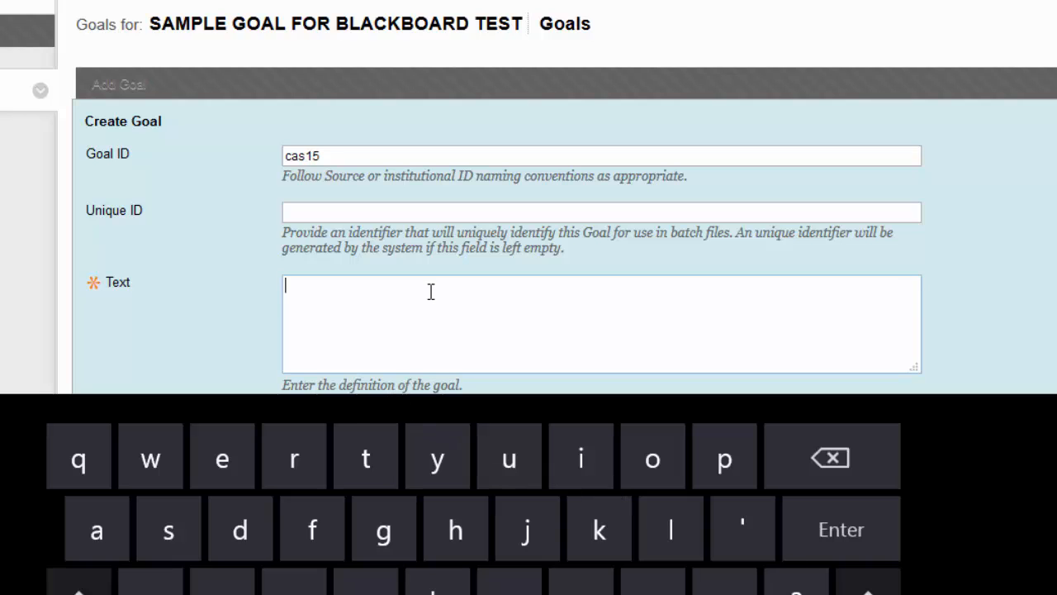
type("to create a goal")
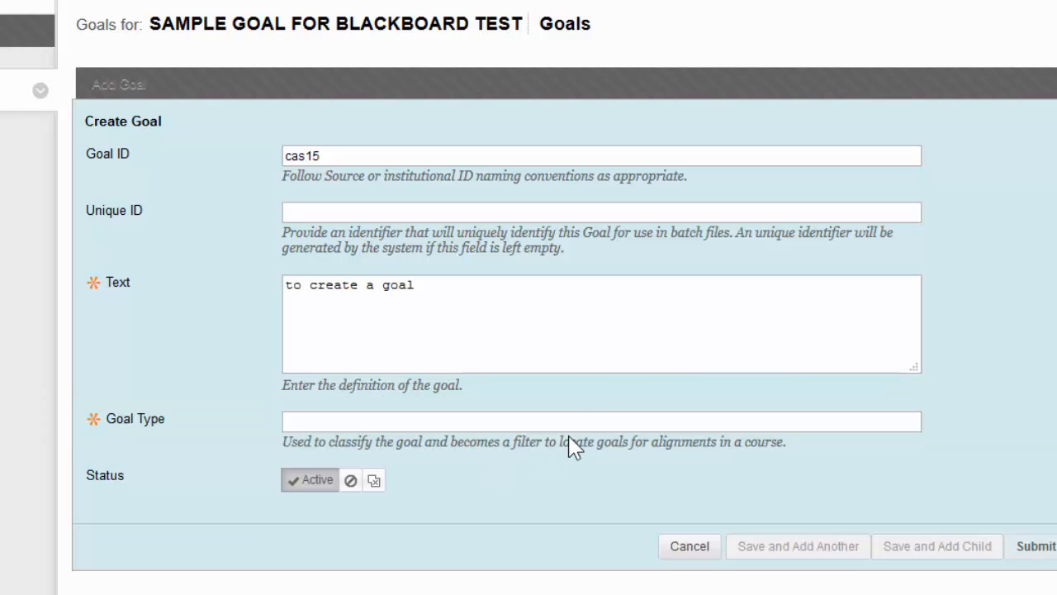
left_click(601, 421)
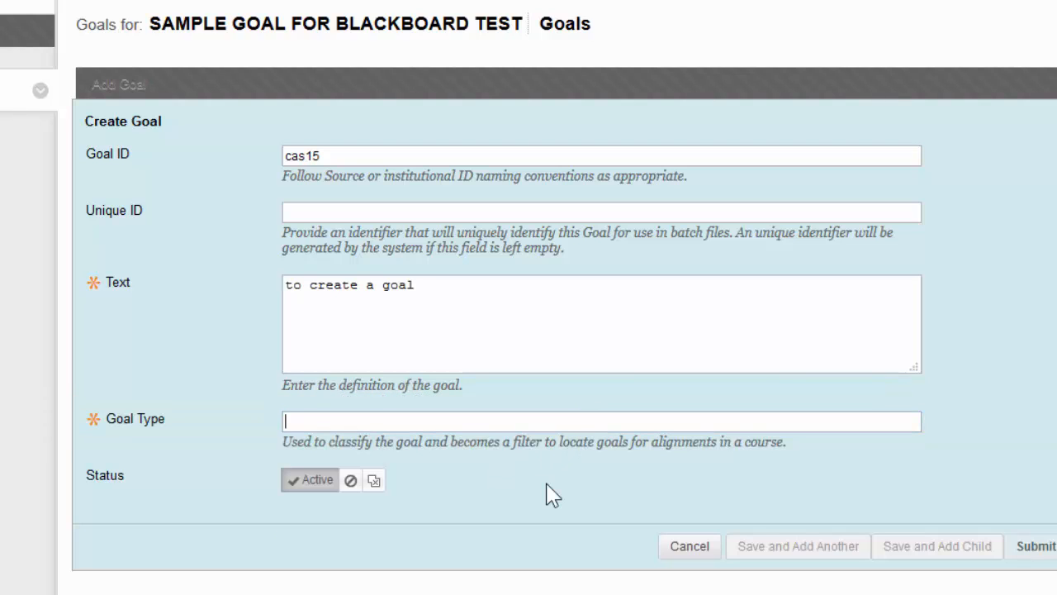
mouse_move(822, 418)
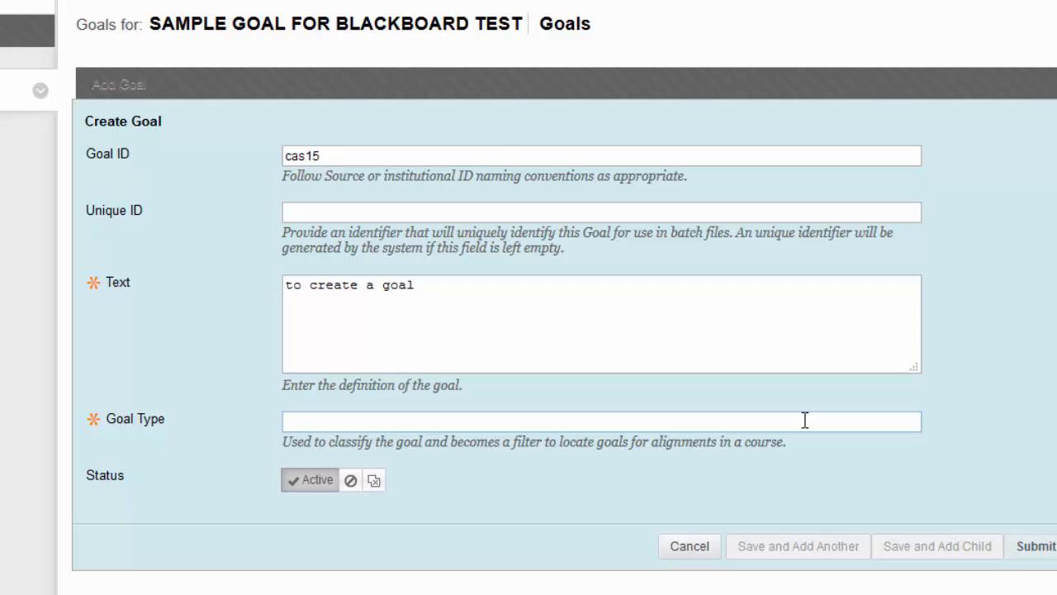
Step: Submit the goal so cas15 – to create a goal appears in the sample goal set
left_click(601, 421)
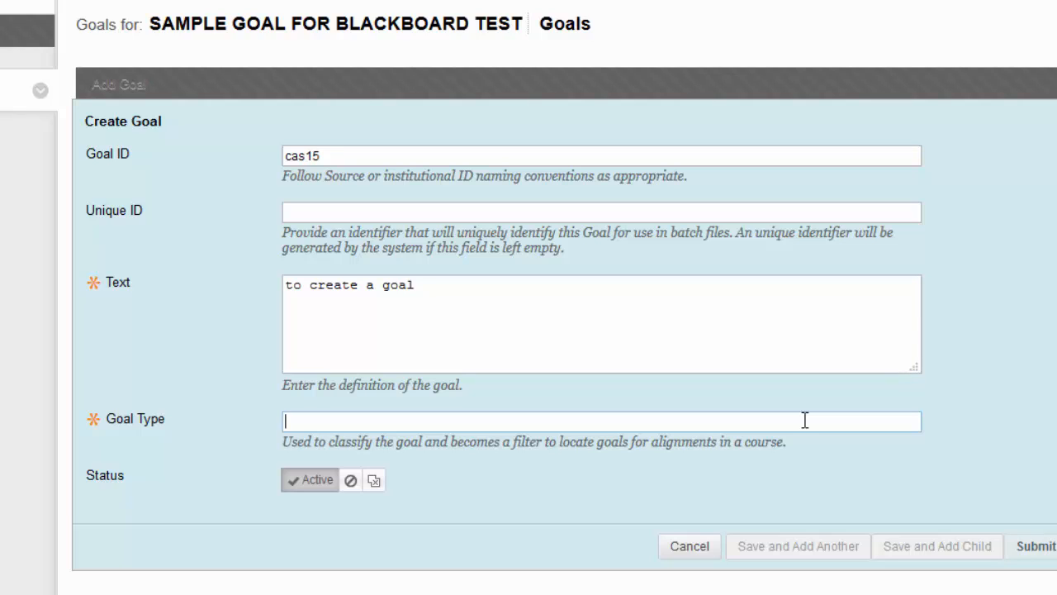
left_click(601, 421)
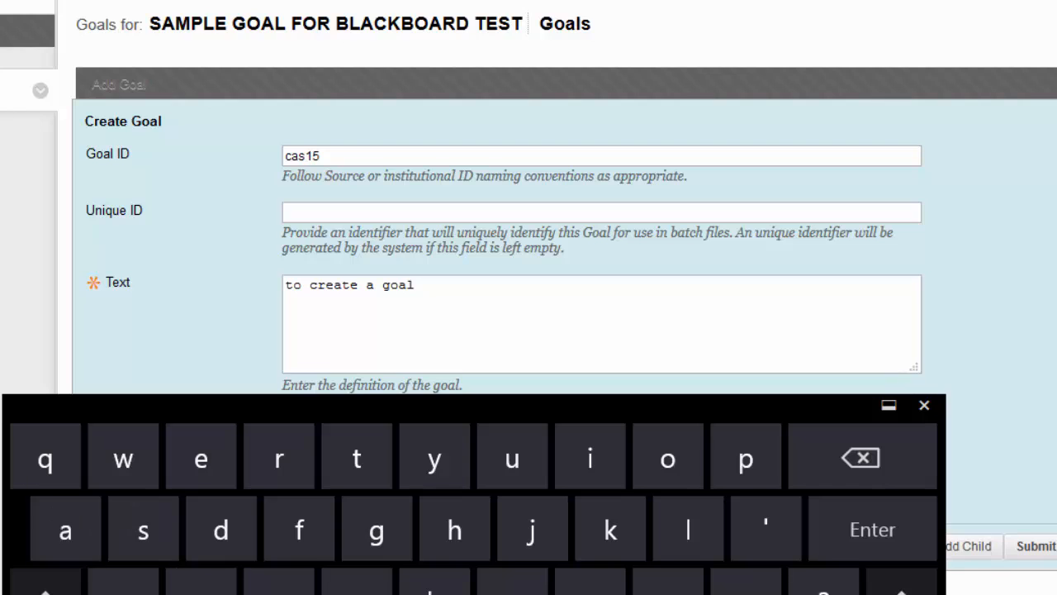
left_click(923, 404)
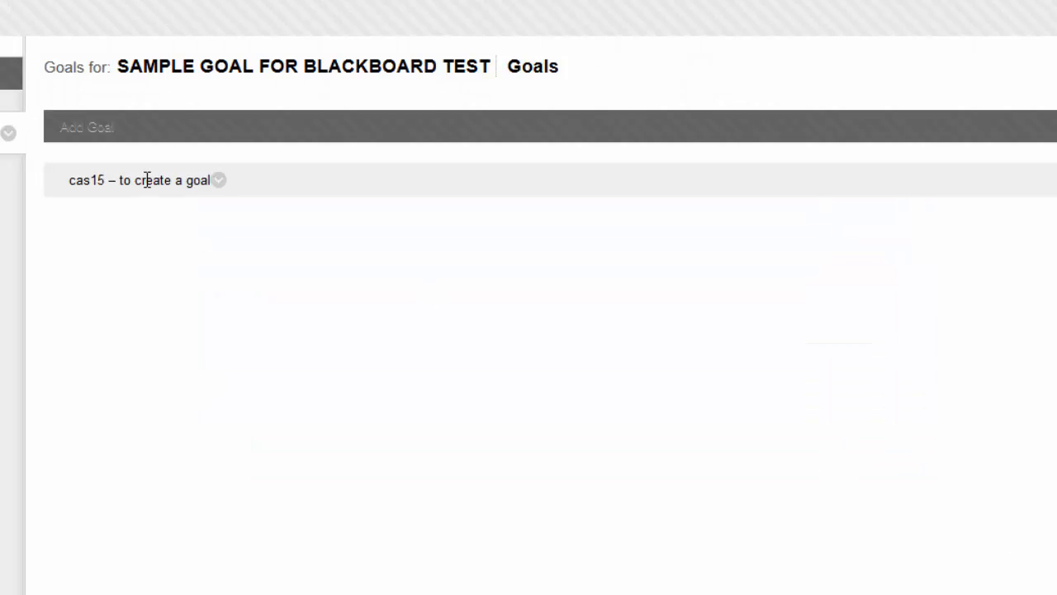
mouse_move(182, 129)
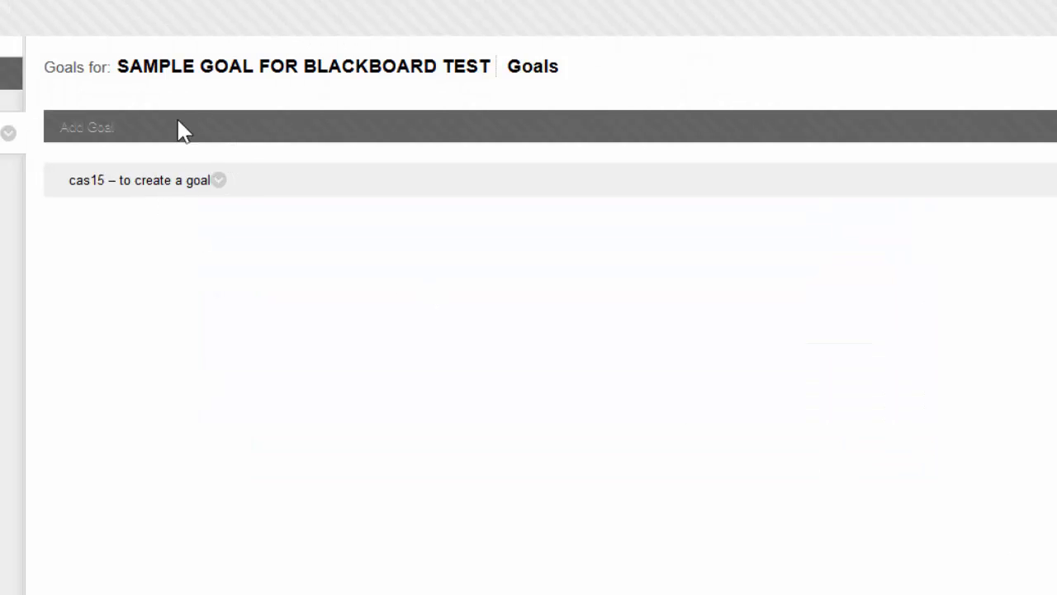
mouse_move(515, 344)
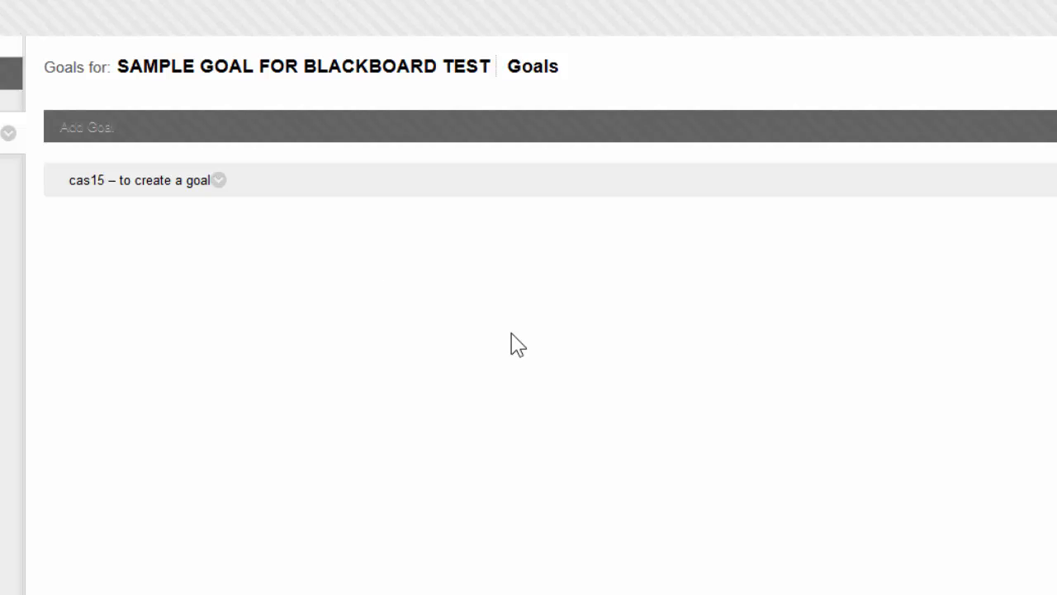